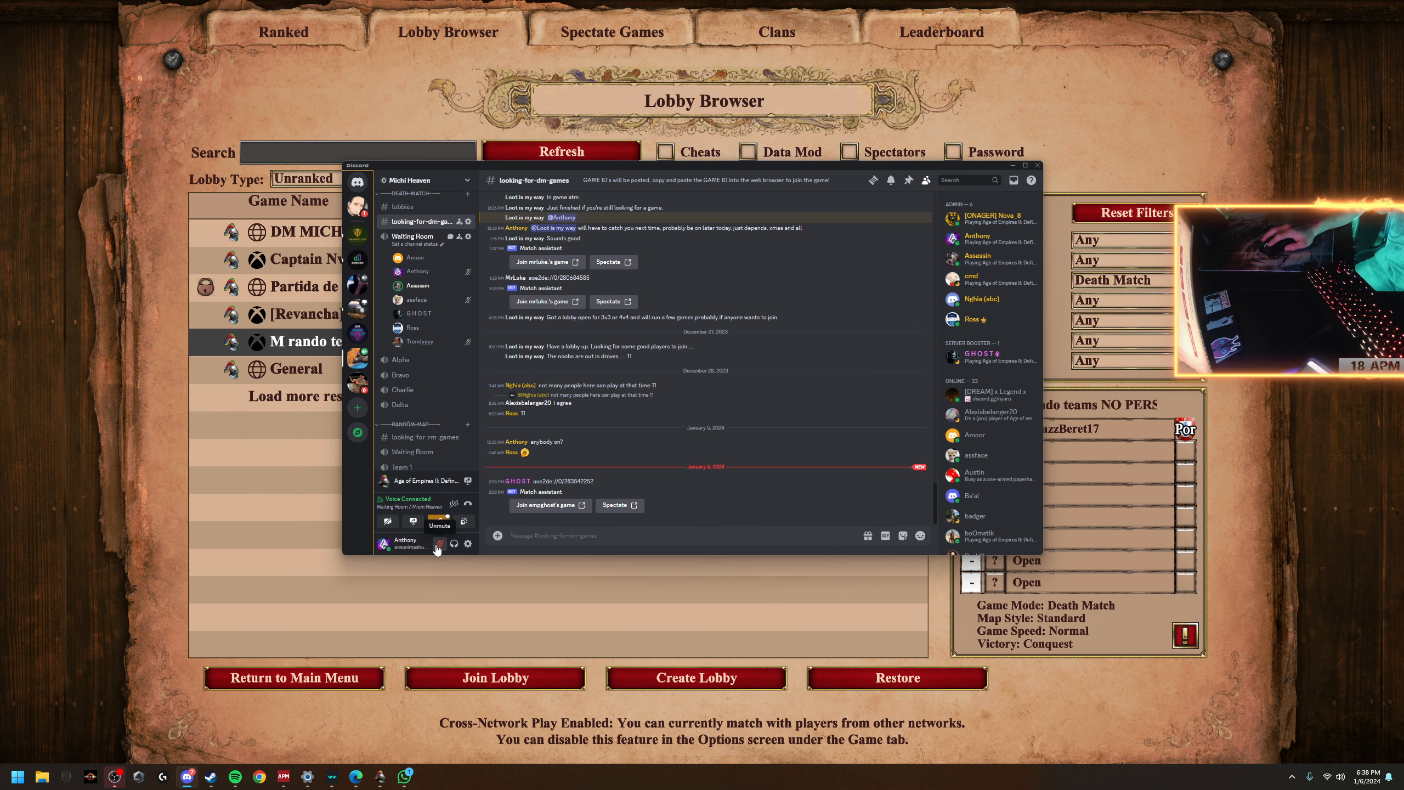
# Dismiss the Discord overlay to return to the Age of Empires lobby browser
pyautogui.click(438, 544)
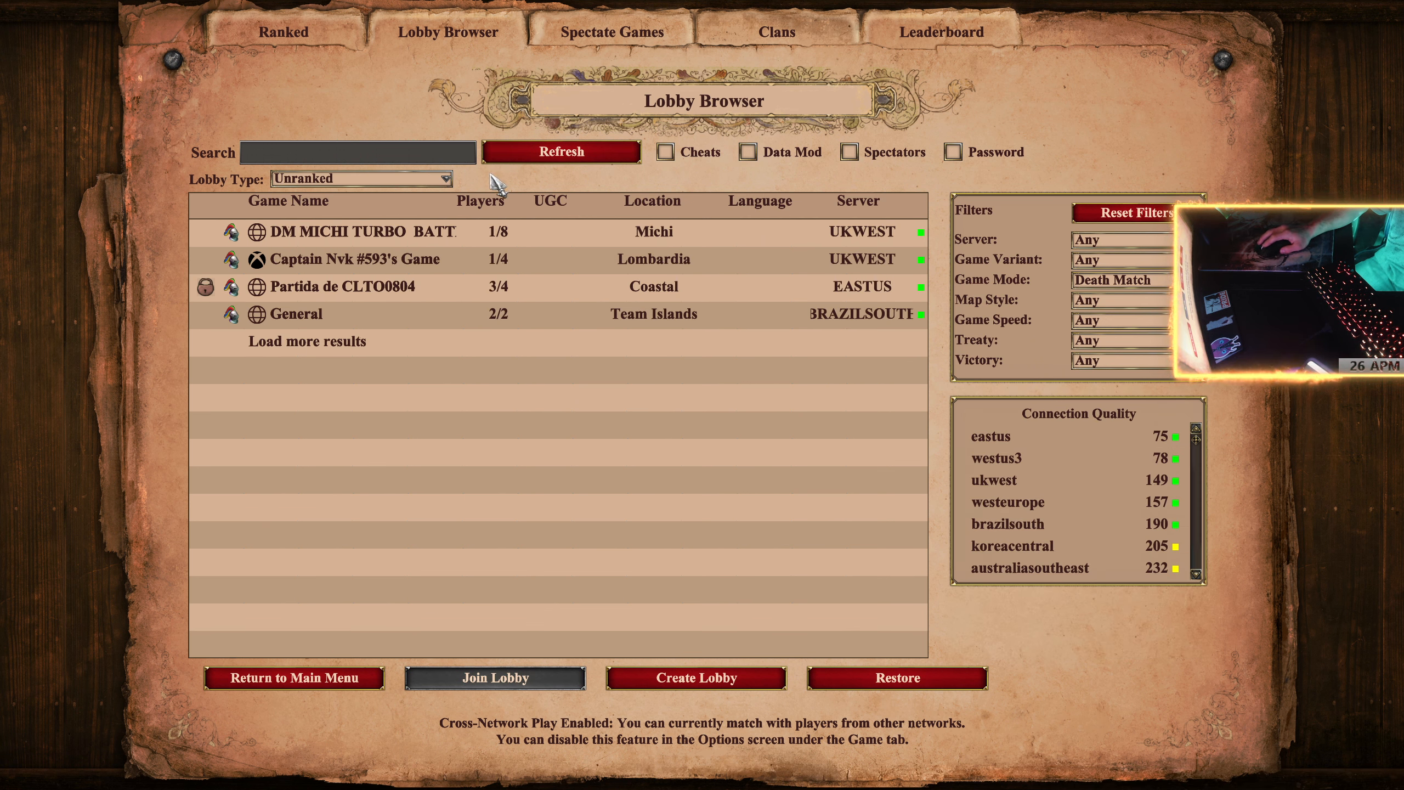
pyautogui.click(358, 232)
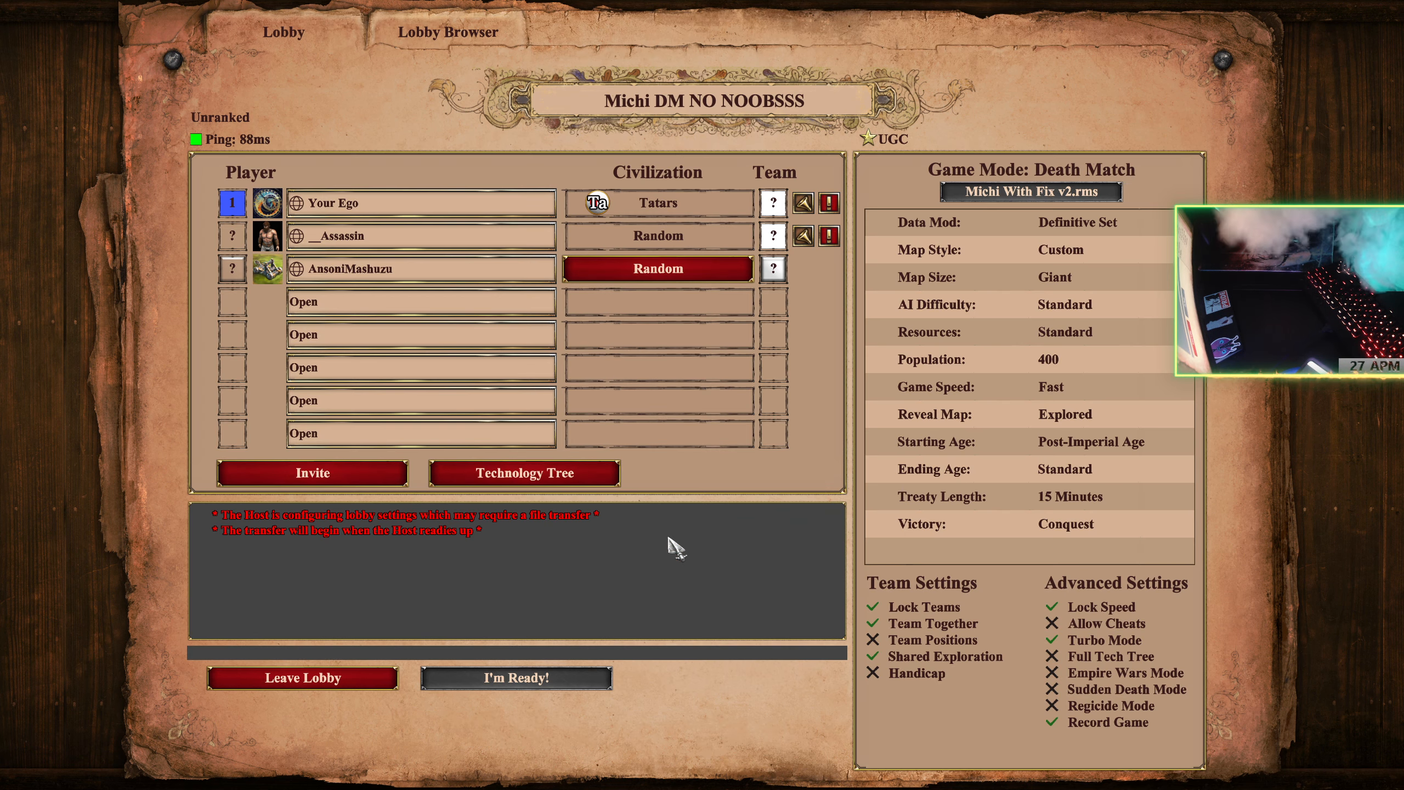
# Post chat lines about Ansoni in the lobby while it fills to six players
pyautogui.click(402, 776)
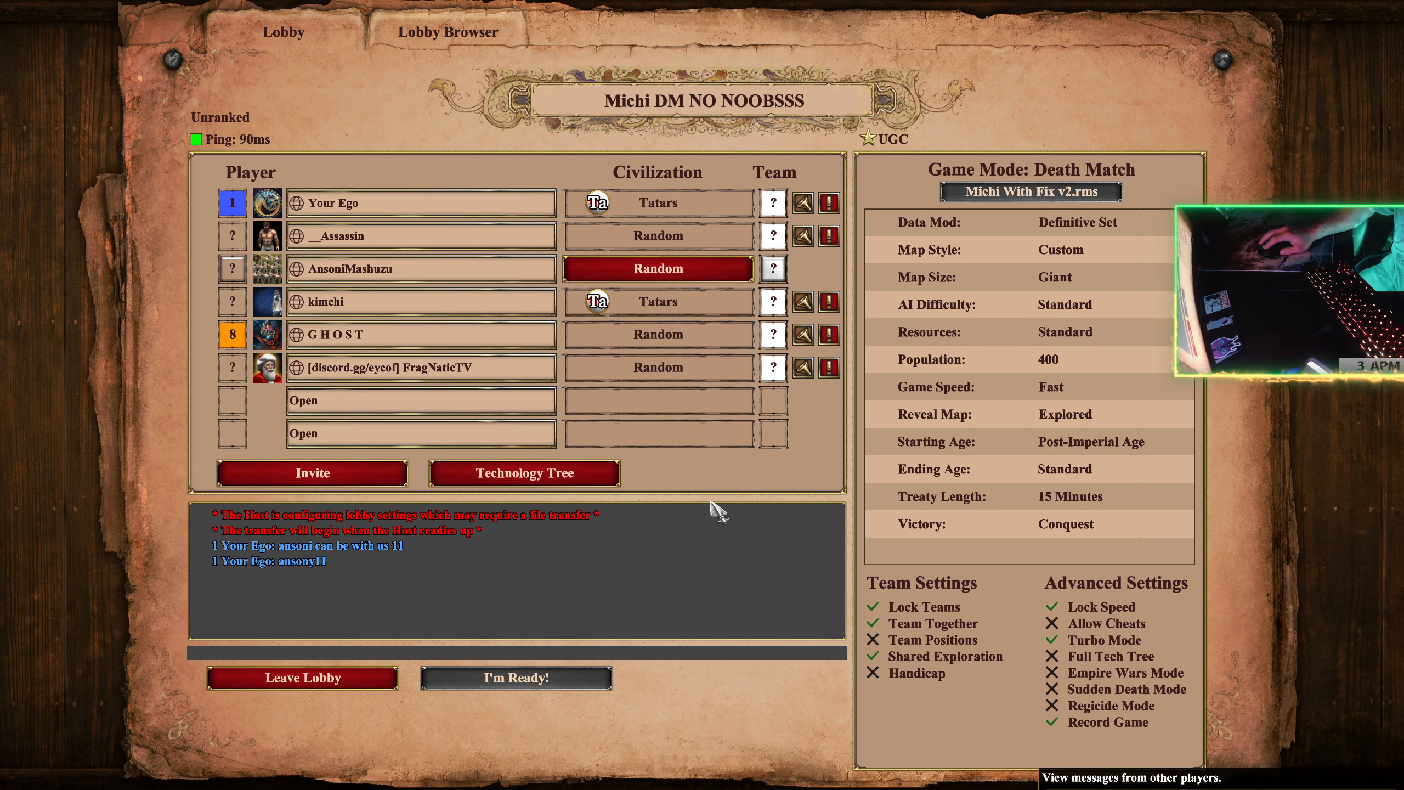
pyautogui.moveTo(697, 521)
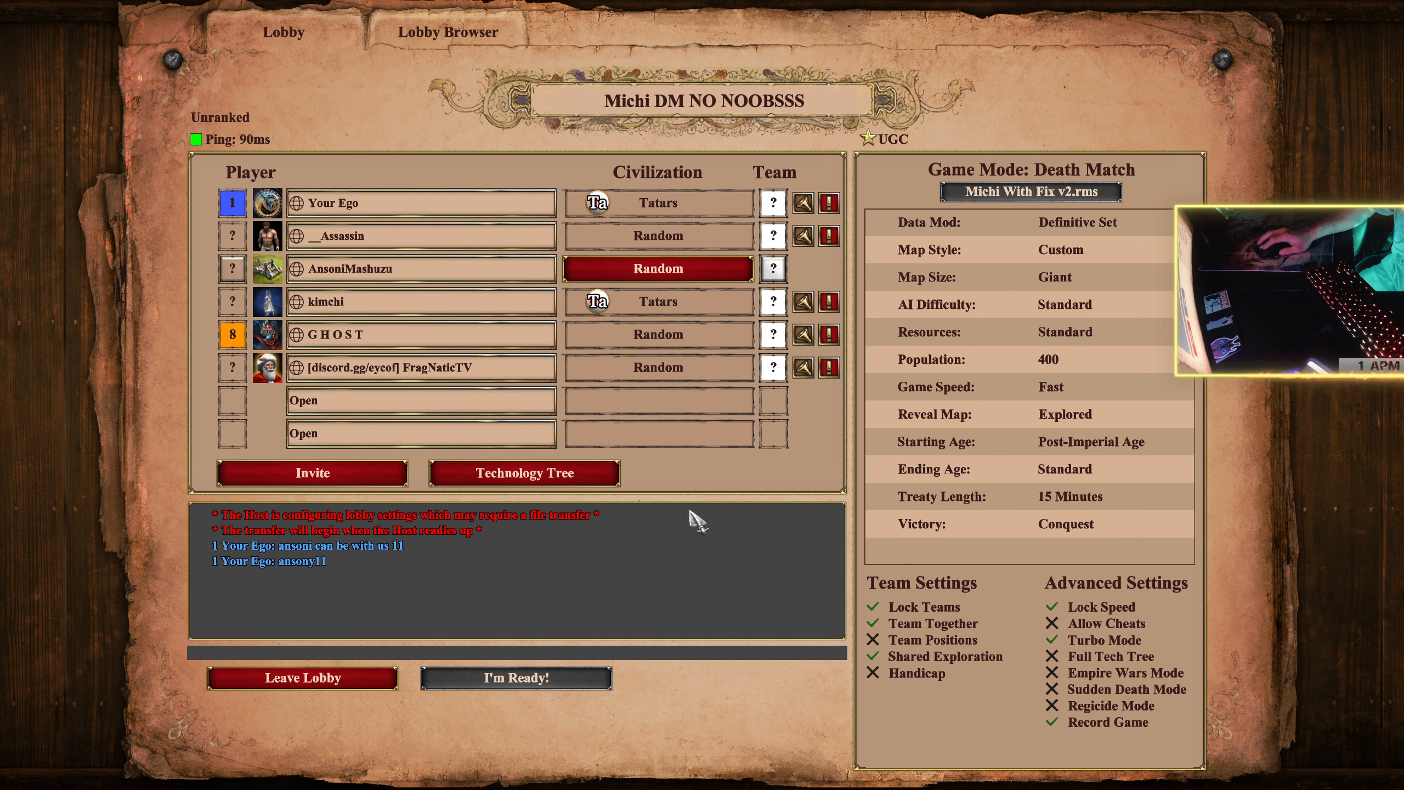